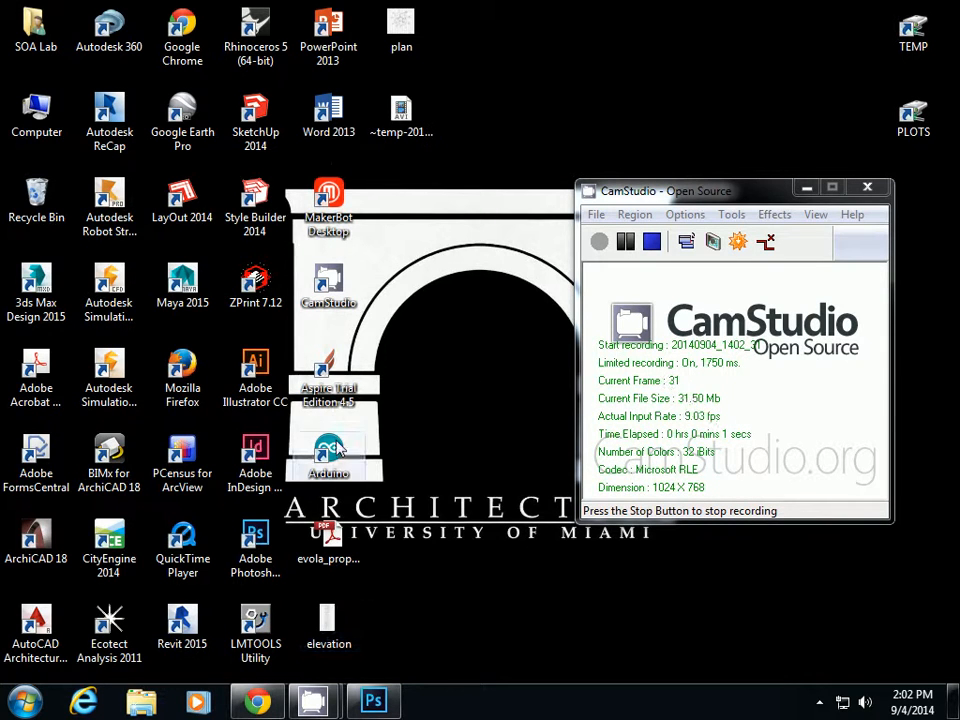
Step: Launch Rhinoceros 5 (64-bit) from the Start menu to reach its startup template chooser
{"action": "left_click", "coordinate": [22, 700]}
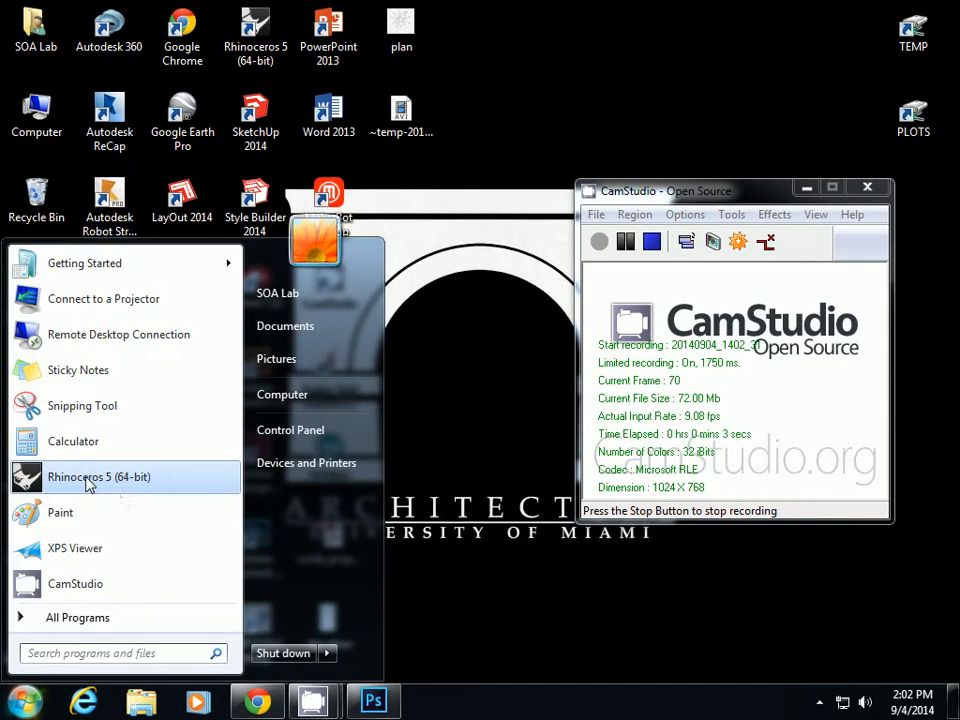
{"action": "left_click", "coordinate": [470, 456]}
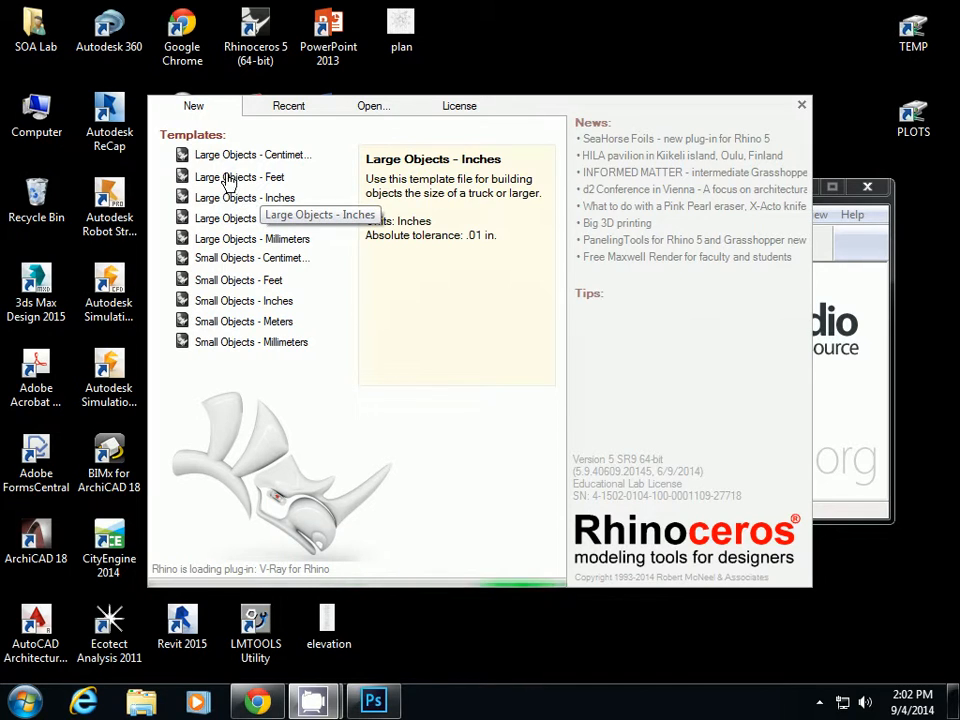
{"action": "mouse_move", "coordinate": [246, 204]}
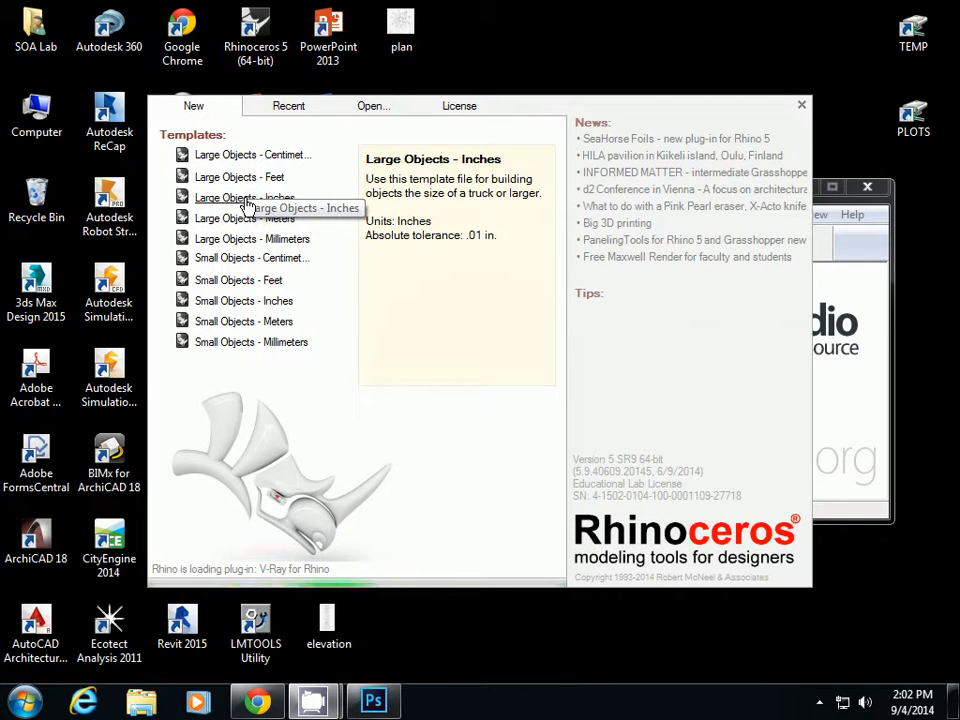
Step: Start a new untitled model from the Large Objects - Inches template
{"action": "left_click", "coordinate": [244, 218]}
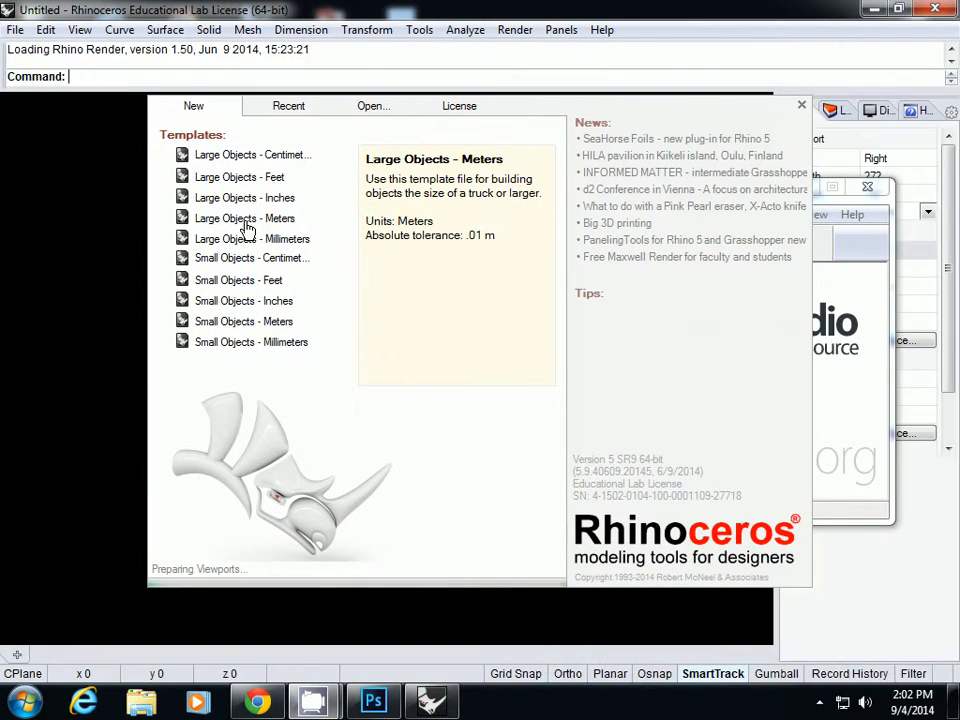
{"action": "left_click", "coordinate": [244, 198]}
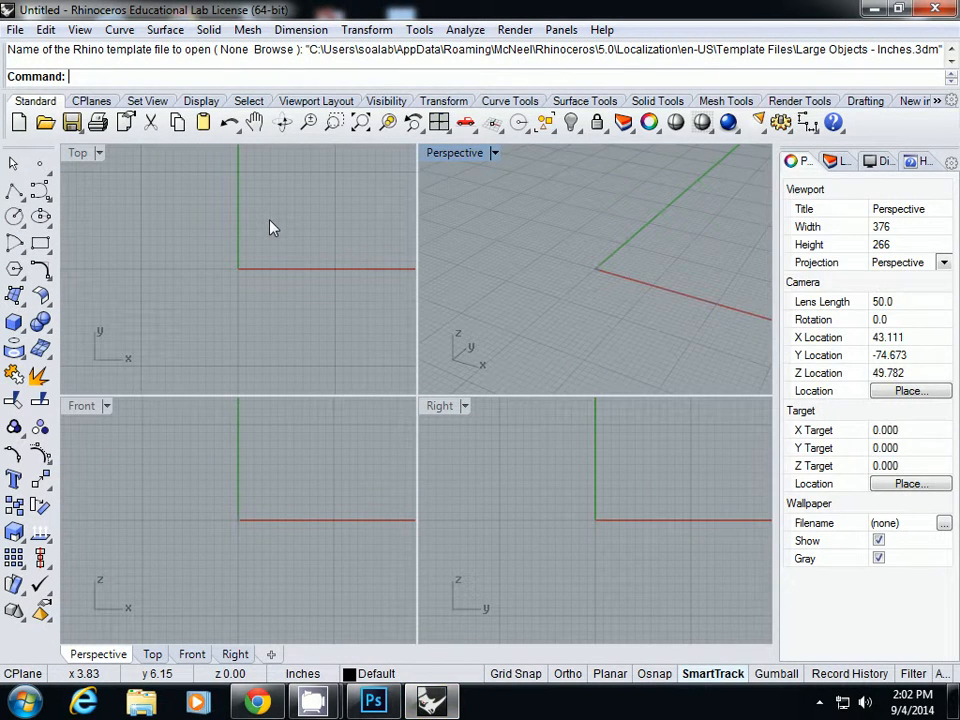
{"action": "mouse_move", "coordinate": [312, 298]}
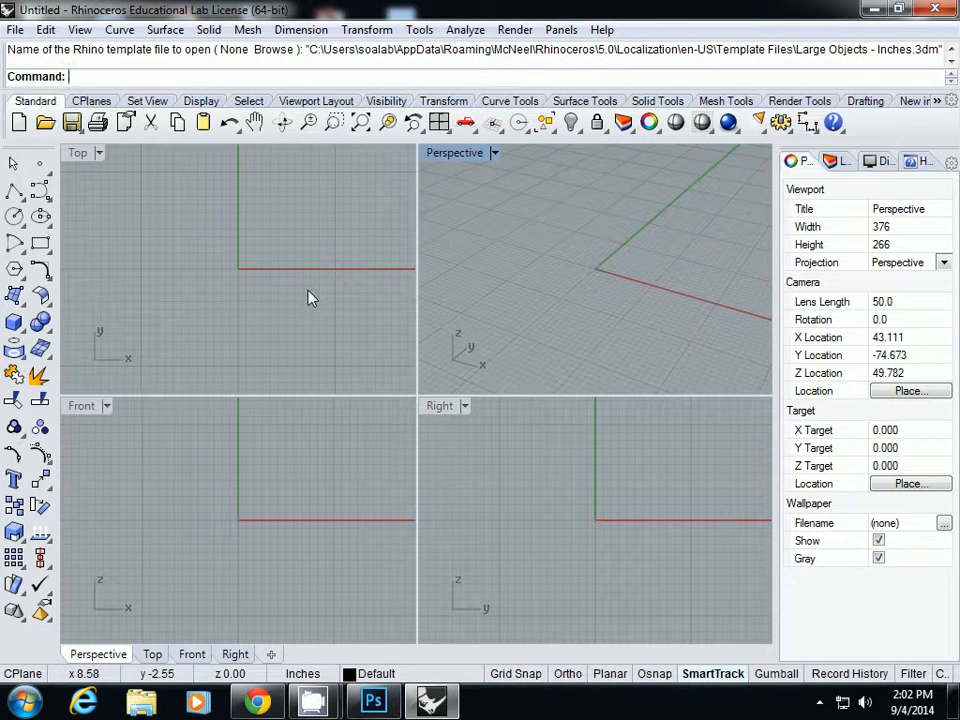
{"action": "mouse_move", "coordinate": [350, 164]}
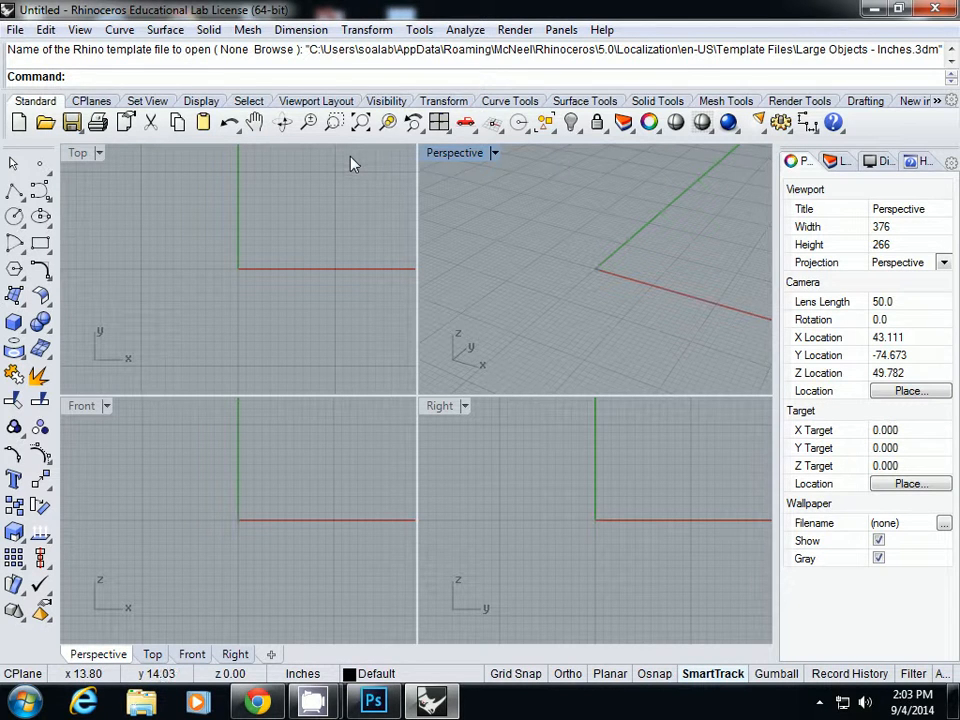
{"action": "mouse_move", "coordinate": [420, 38]}
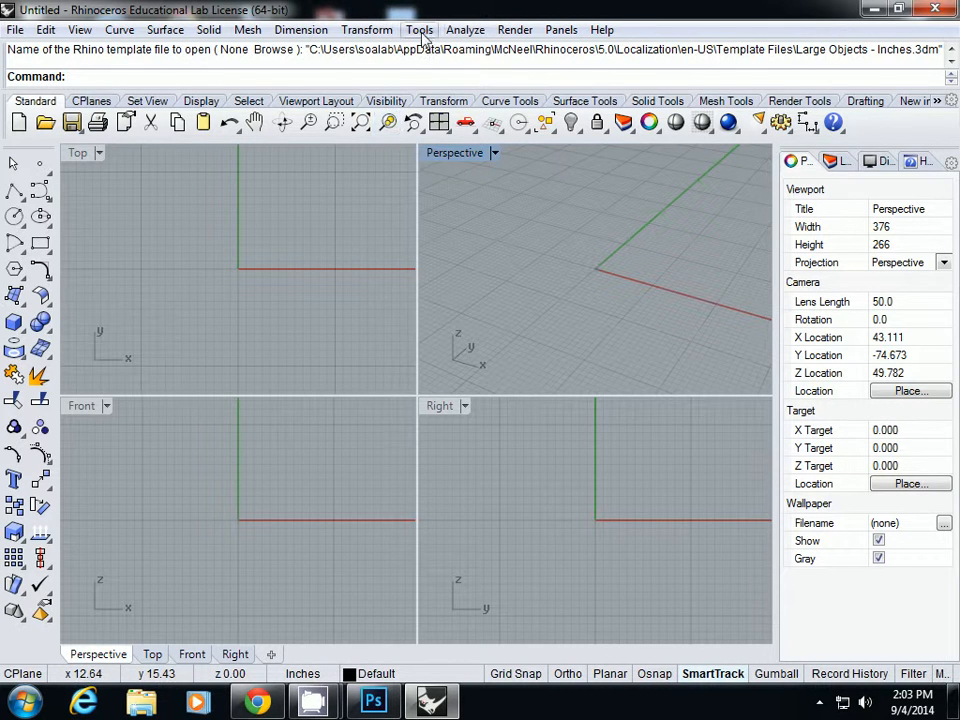
Step: Bring up Rhino Options at the document Units page (inches, 0.01 absolute tolerance)
{"action": "left_click", "coordinate": [420, 30]}
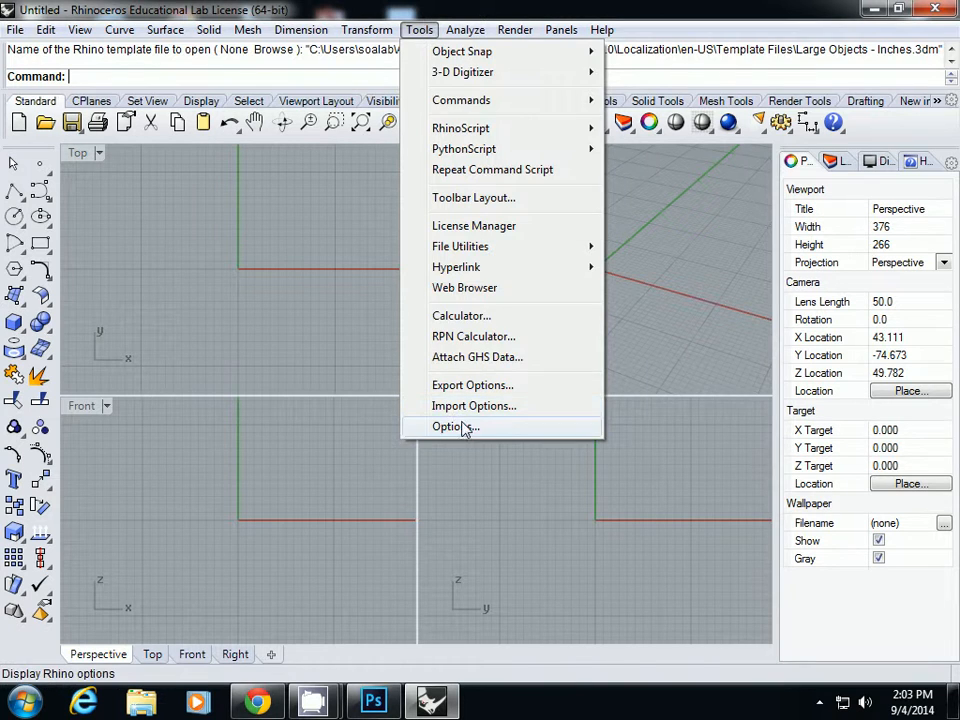
{"action": "left_click", "coordinate": [456, 426]}
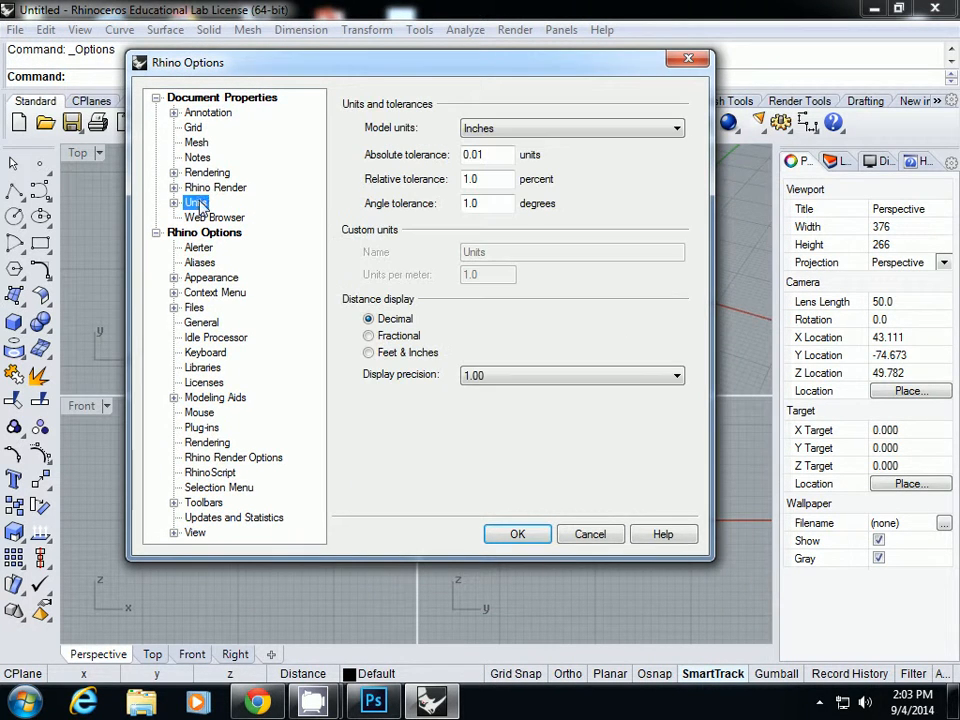
{"action": "mouse_move", "coordinate": [210, 180]}
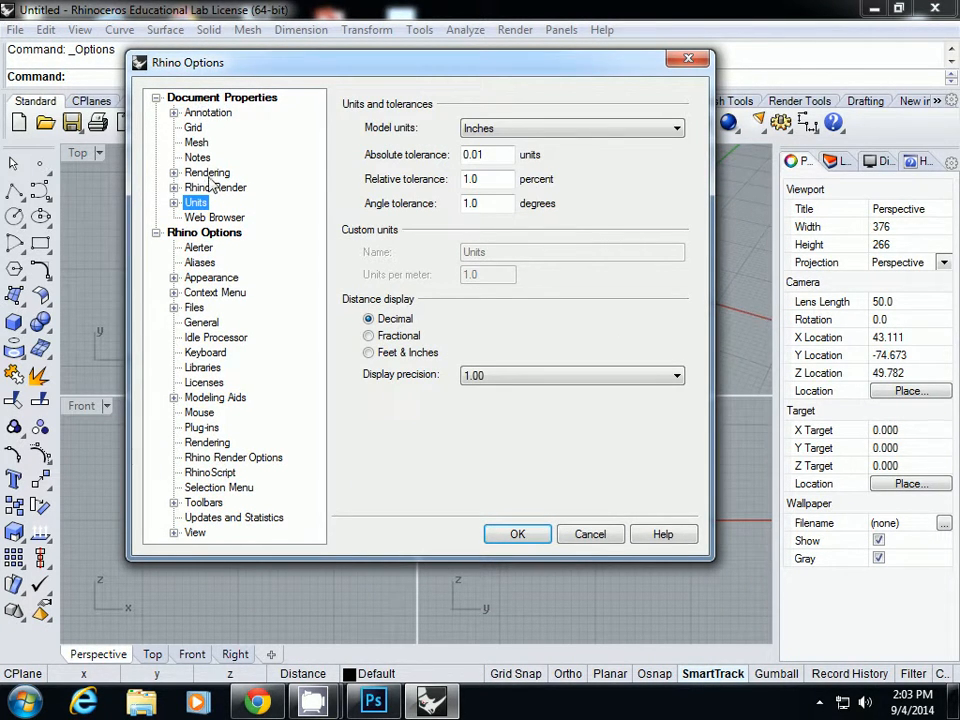
Step: Expand the Model units dropdown to list all units from microns to parsecs
{"action": "left_click", "coordinate": [570, 128]}
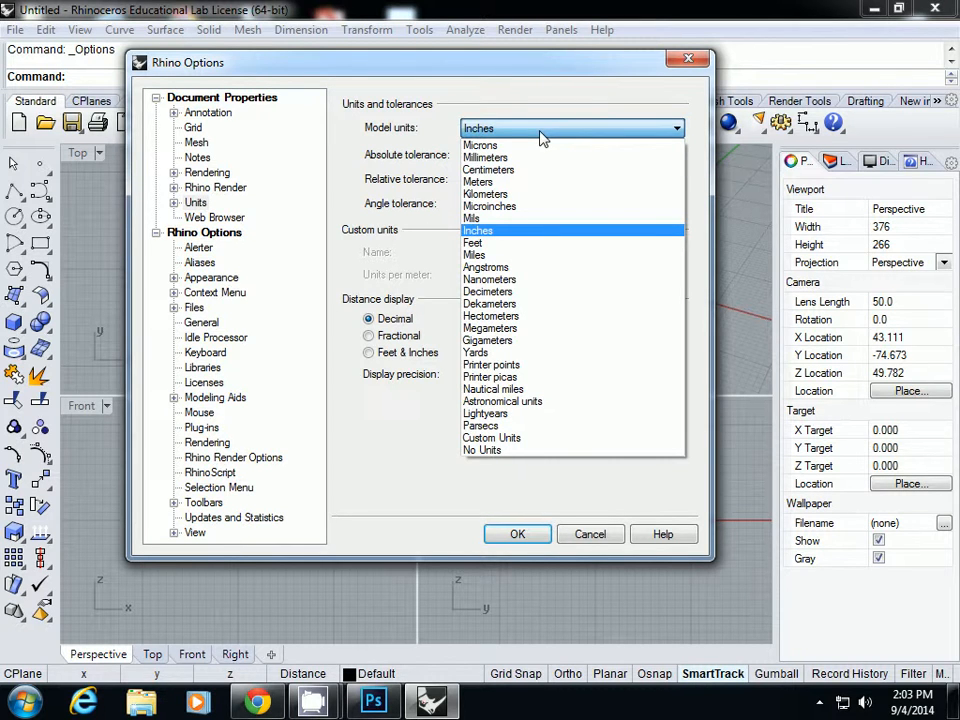
{"action": "mouse_move", "coordinate": [486, 194]}
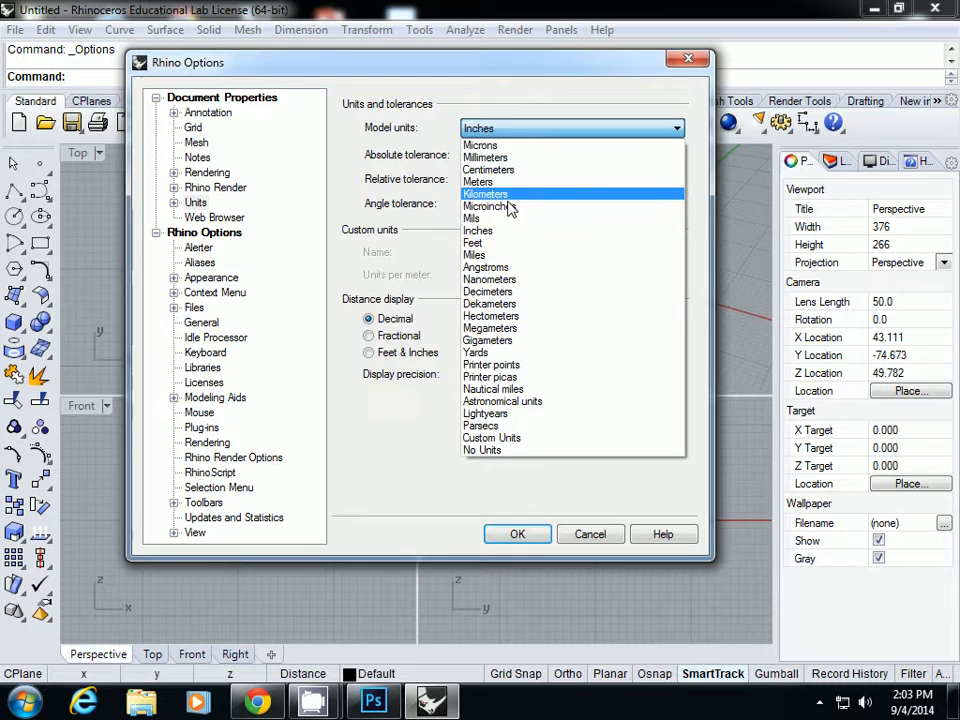